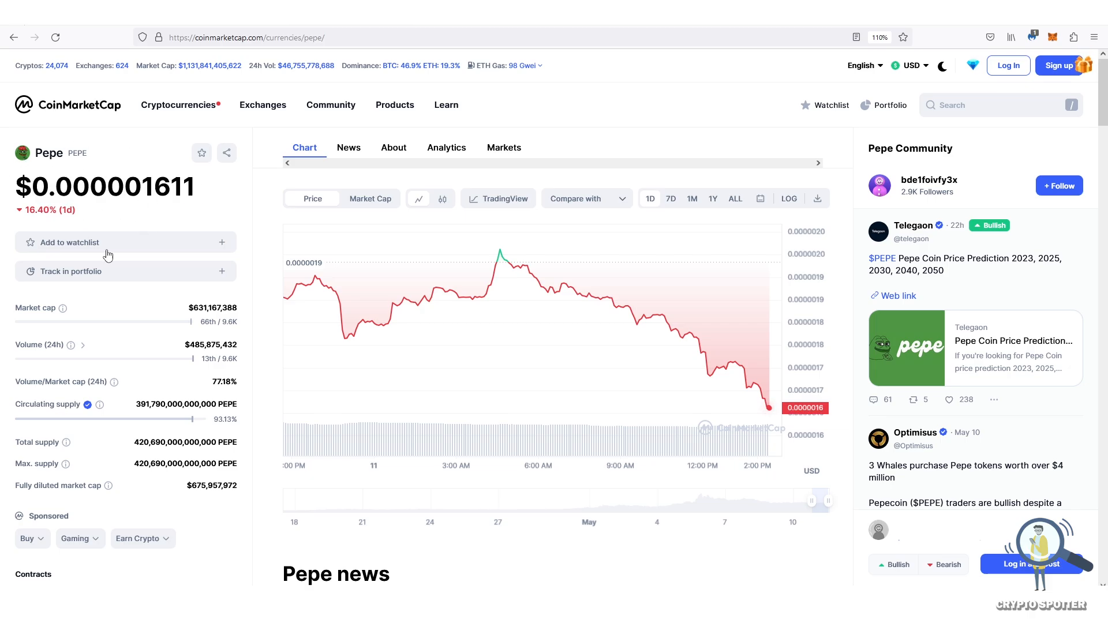
pyautogui.moveTo(243, 244)
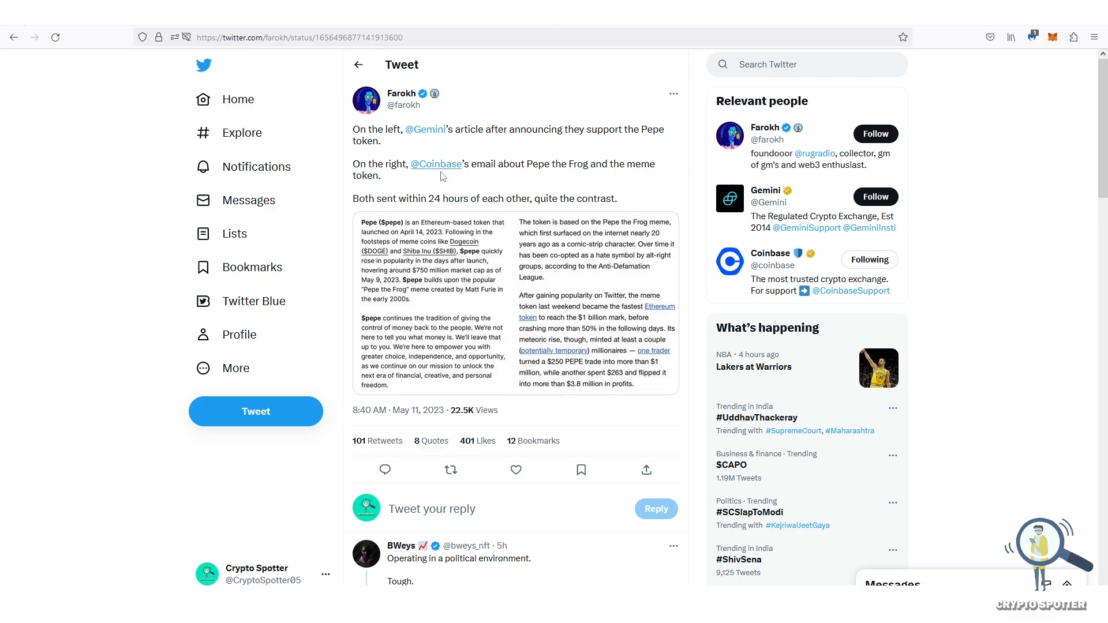
pyautogui.moveTo(423, 216)
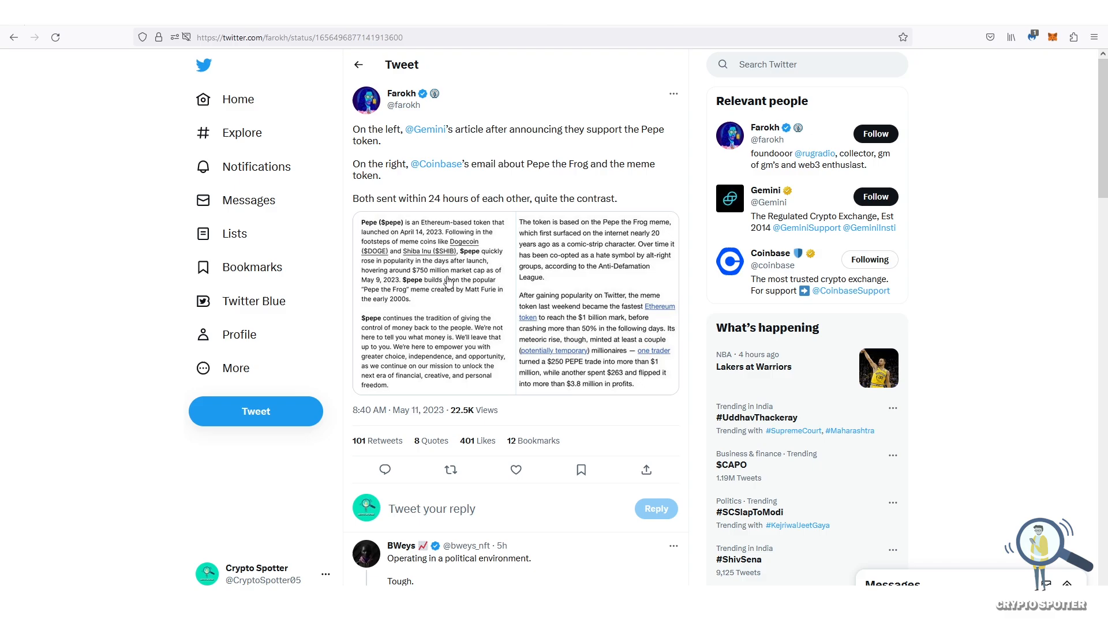
pyautogui.moveTo(359, 194)
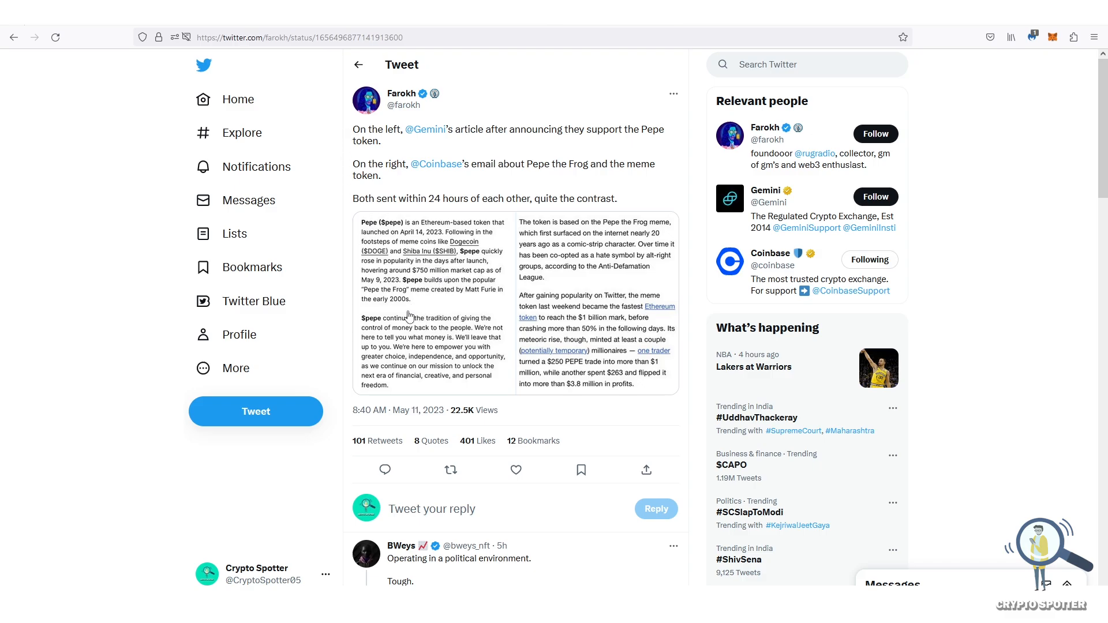
pyautogui.moveTo(473, 323)
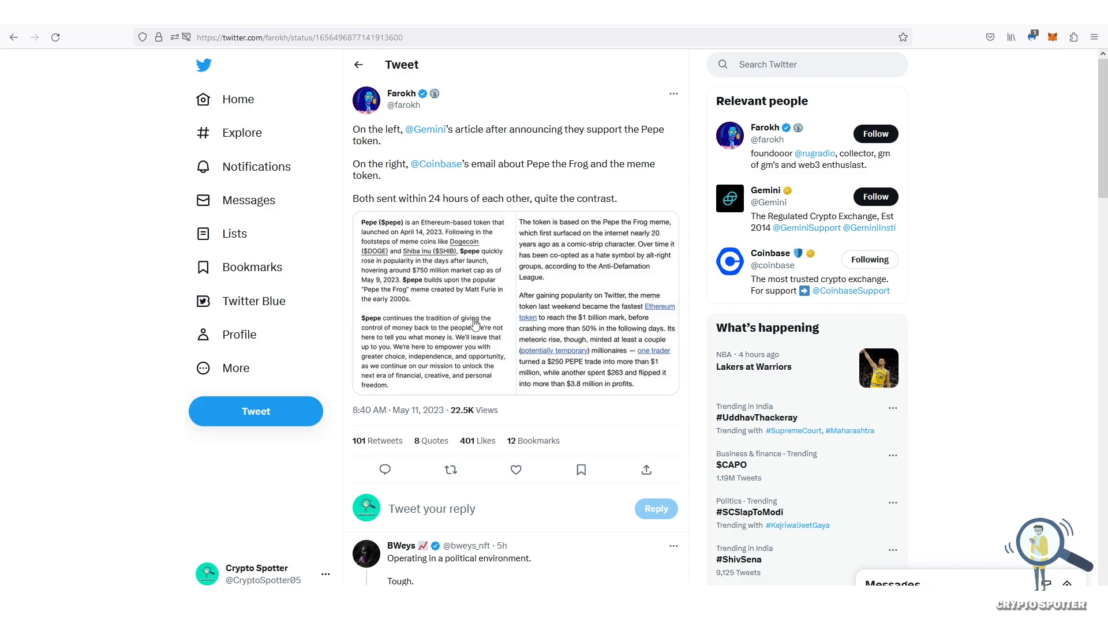
pyautogui.moveTo(580, 342)
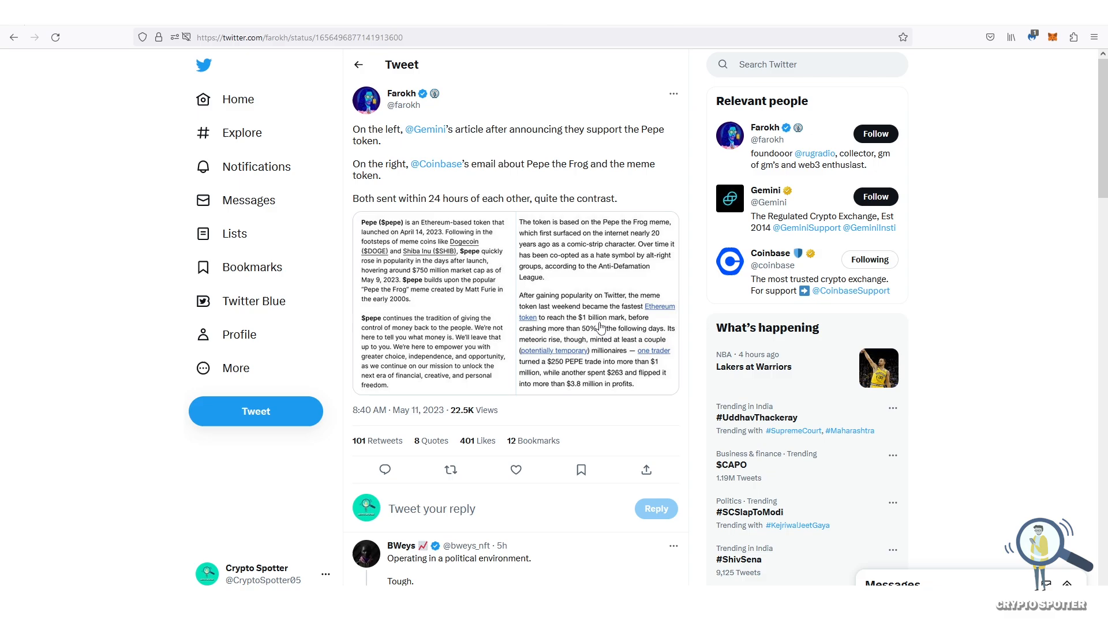
pyautogui.moveTo(601, 282)
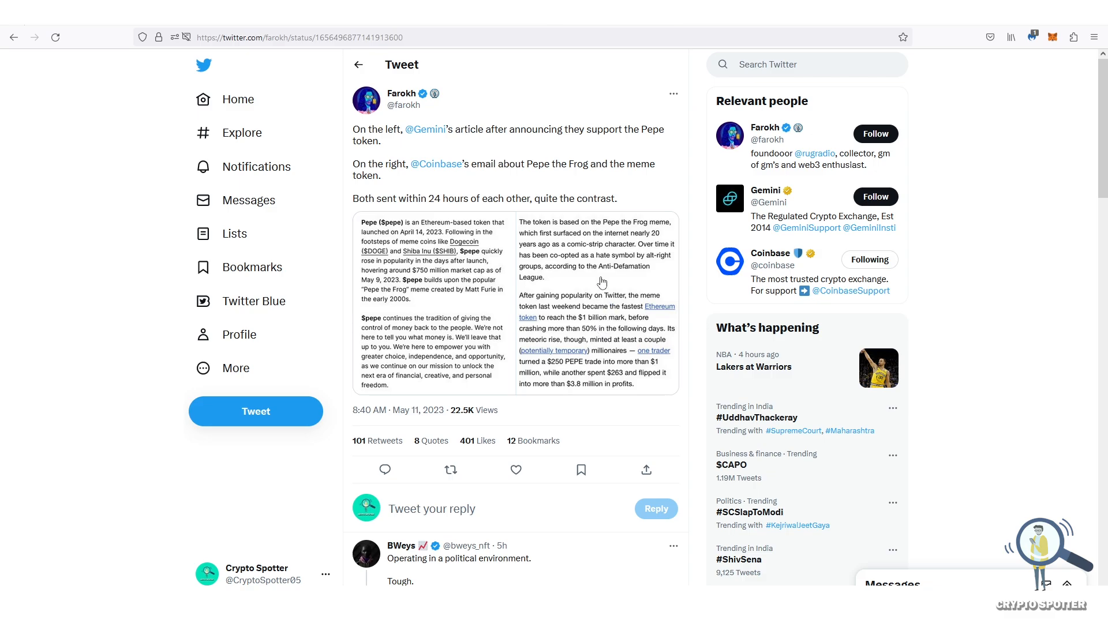
# Enlarge the Coinbase email excerpt image attached to the Gemini-vs-Coinbase tweet.
pyautogui.click(596, 296)
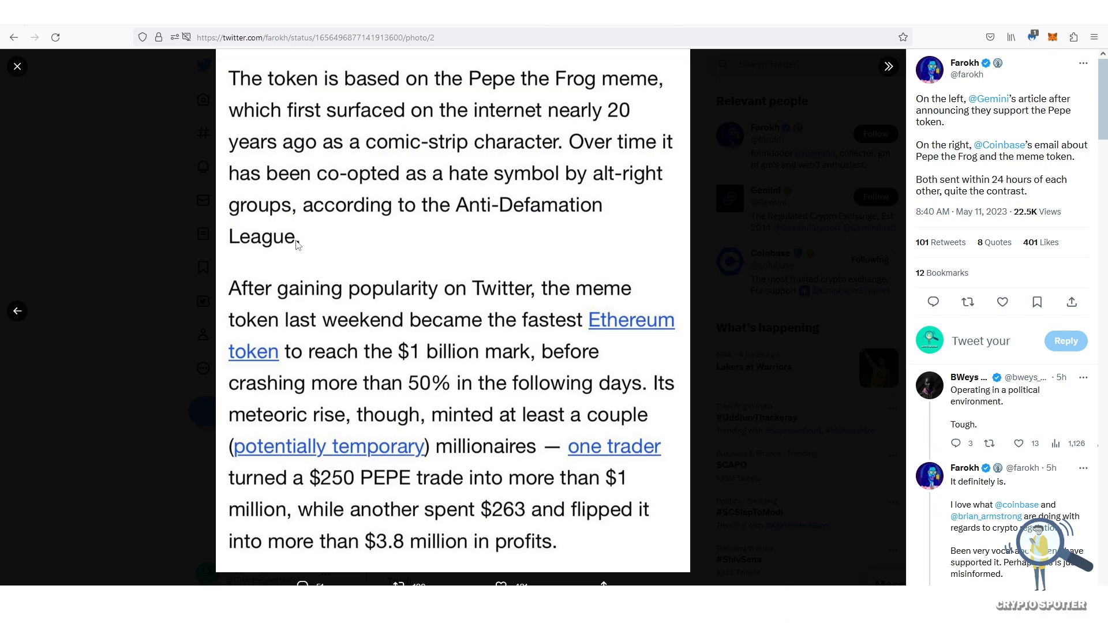
# Close the full-size email excerpt to return to the $pepe search results.
pyautogui.click(17, 66)
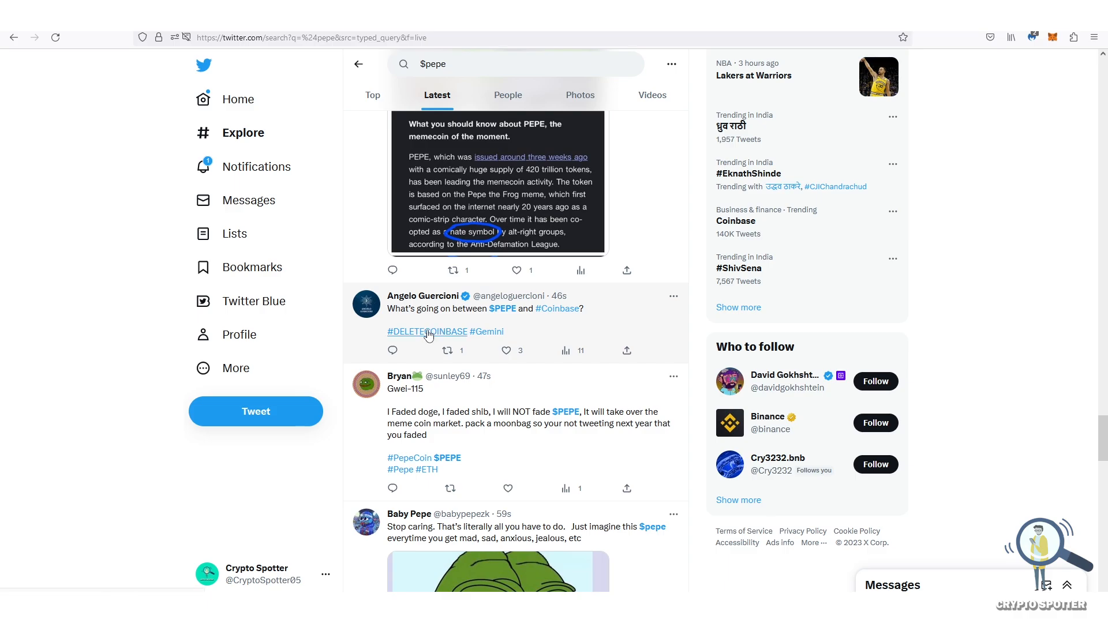
# Browse the Top results for the #DELETECOINBASE hashtag from a tweet link.
pyautogui.click(427, 331)
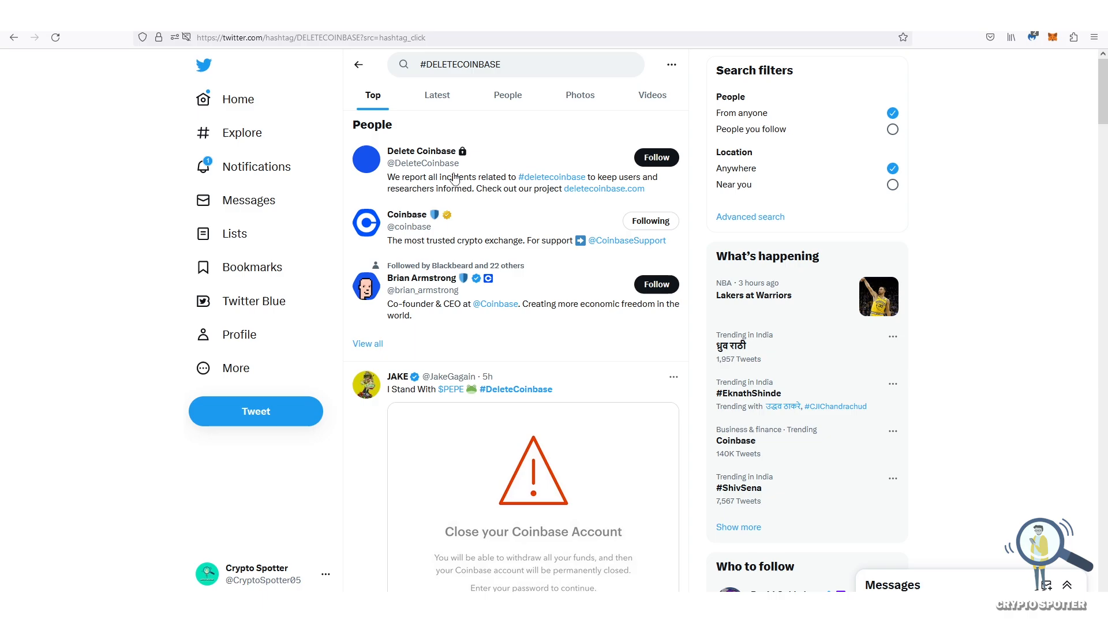
pyautogui.scroll(-3)
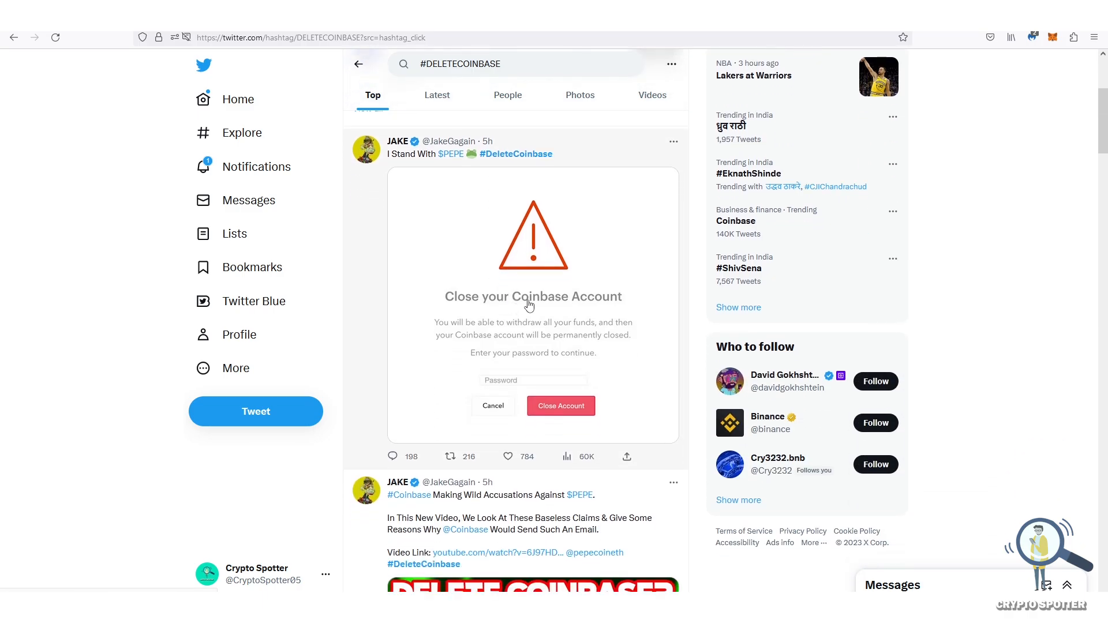
pyautogui.scroll(-3)
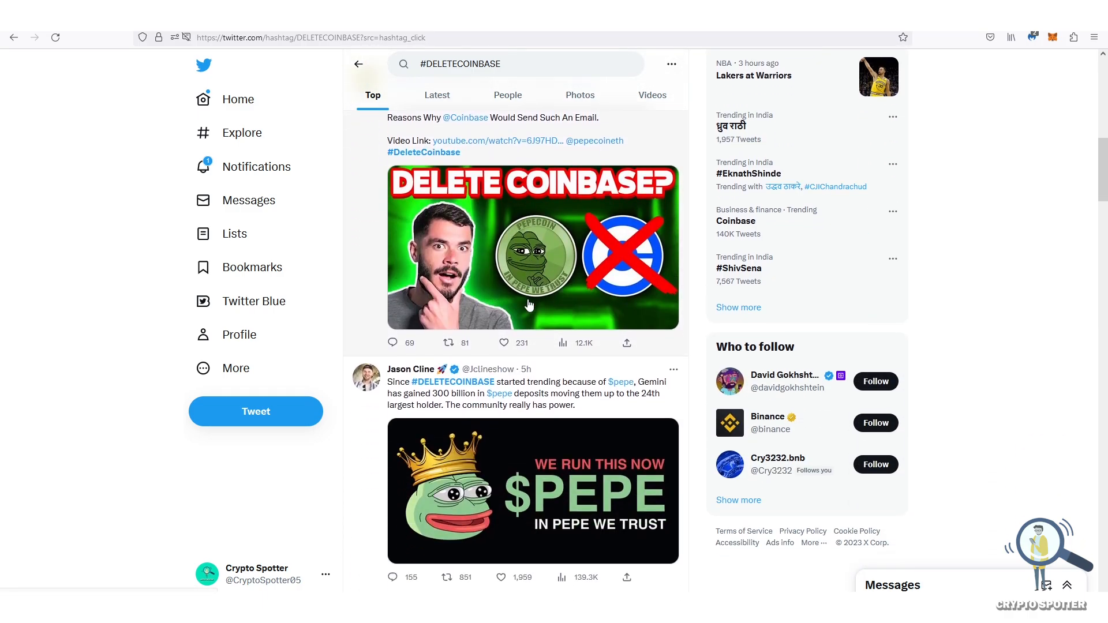
pyautogui.scroll(-3)
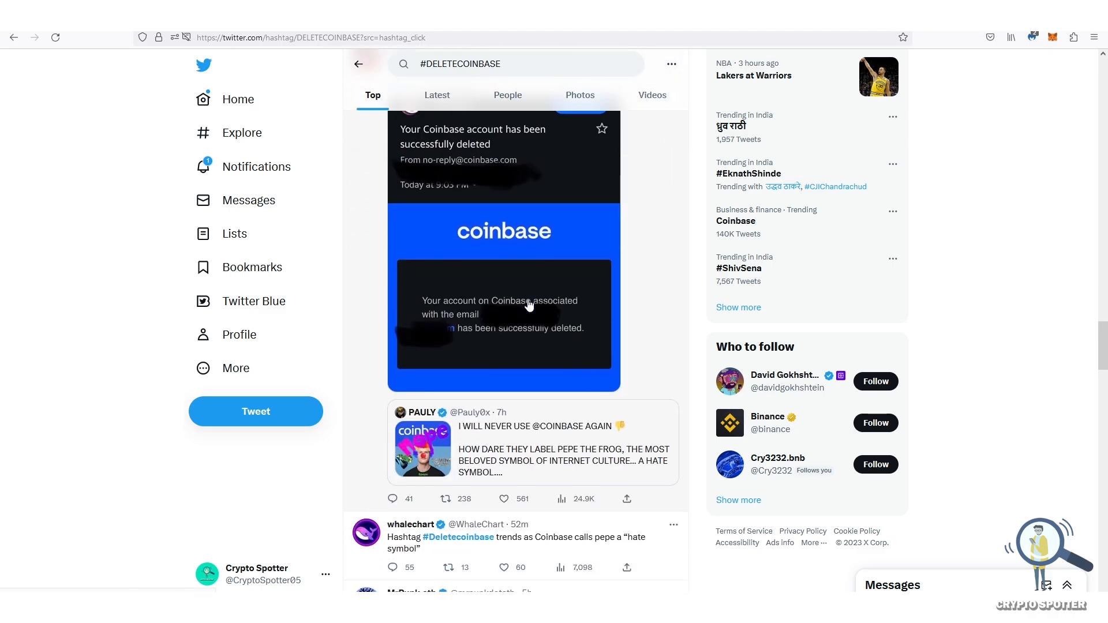
pyautogui.scroll(3)
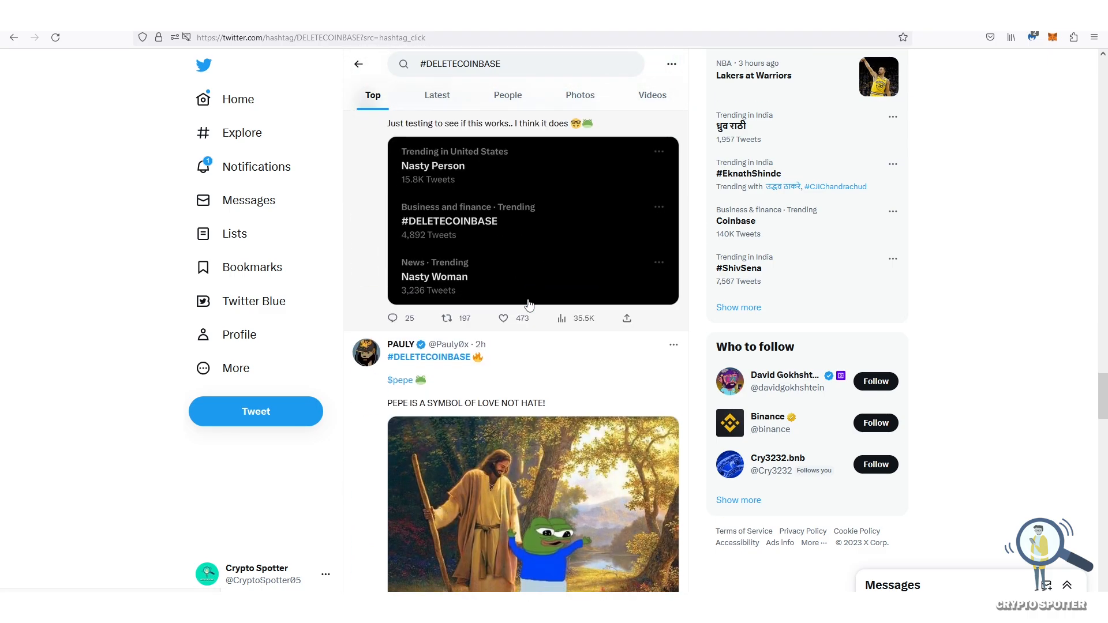
pyautogui.scroll(-3)
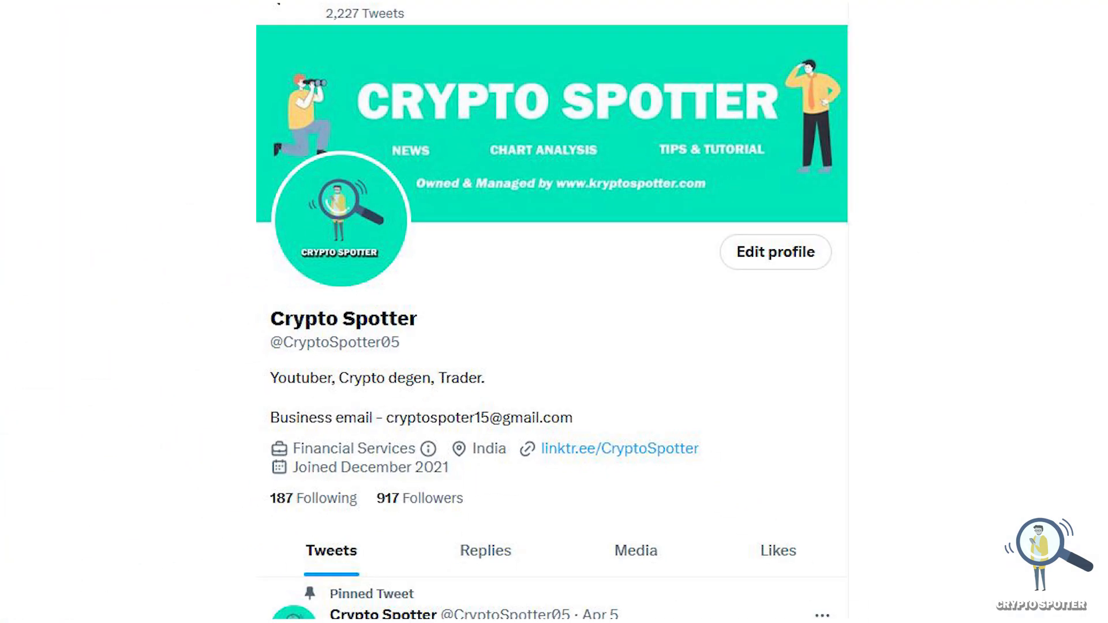
pyautogui.scroll(-3)
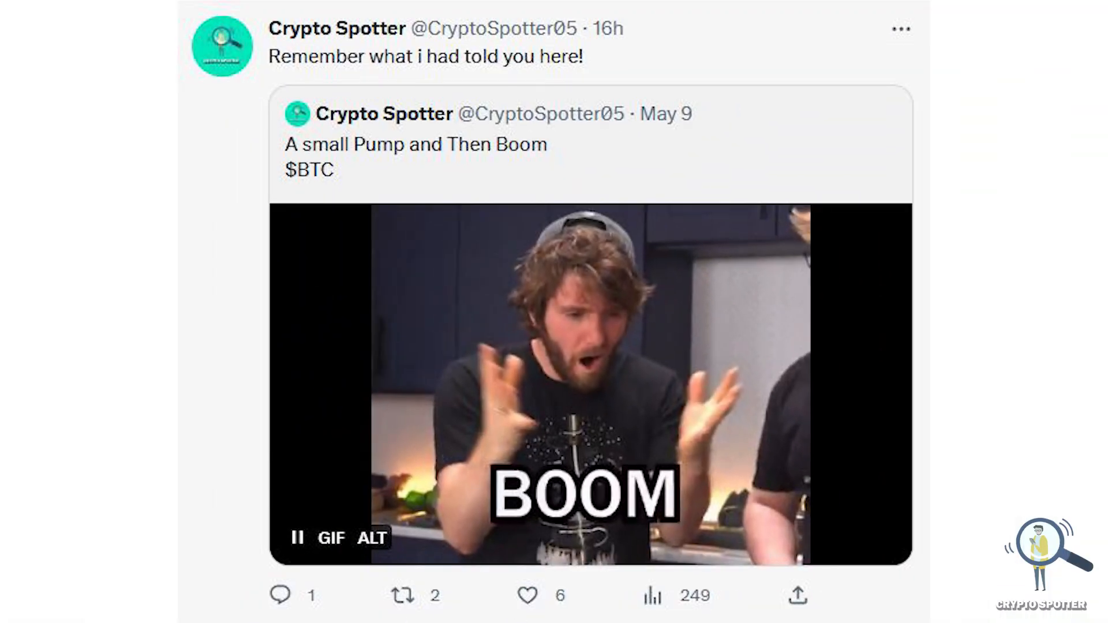
pyautogui.scroll(-3)
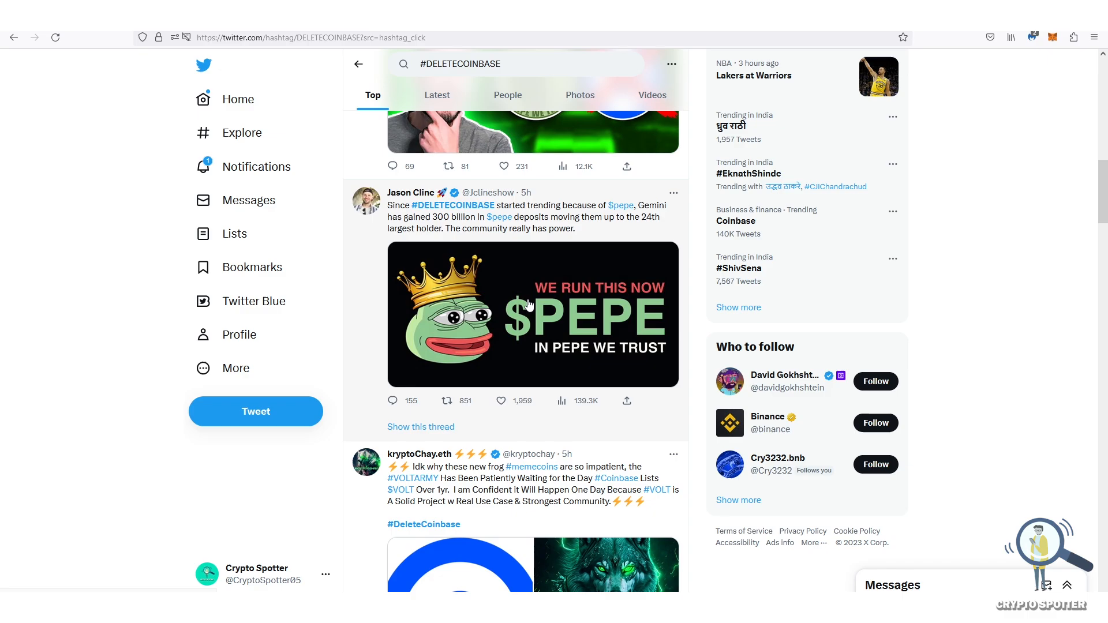
pyautogui.scroll(-3)
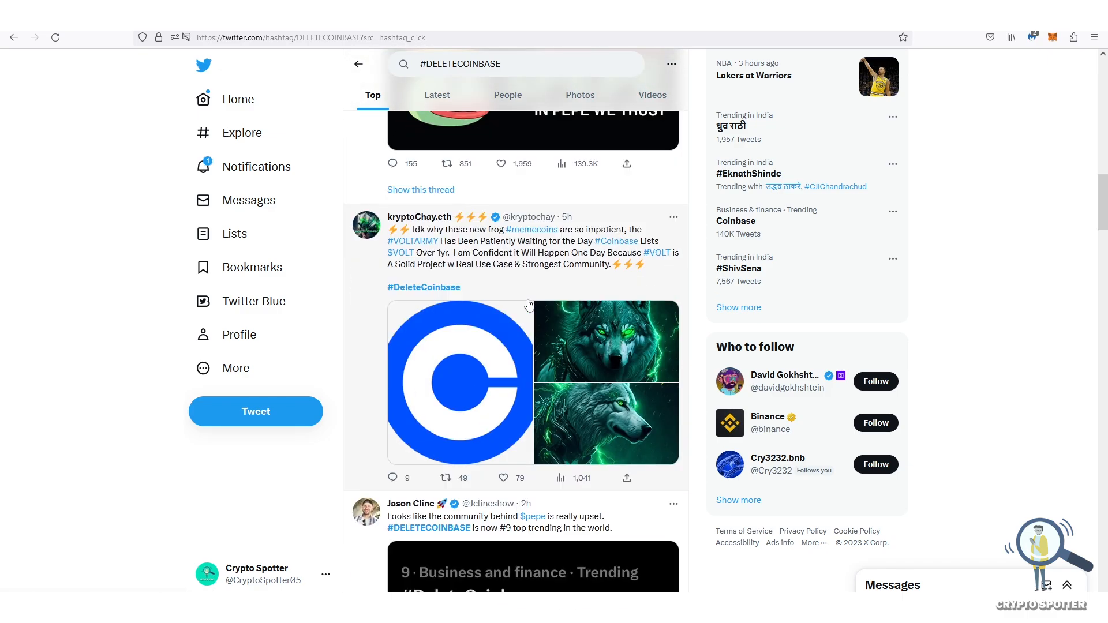
pyautogui.scroll(-3)
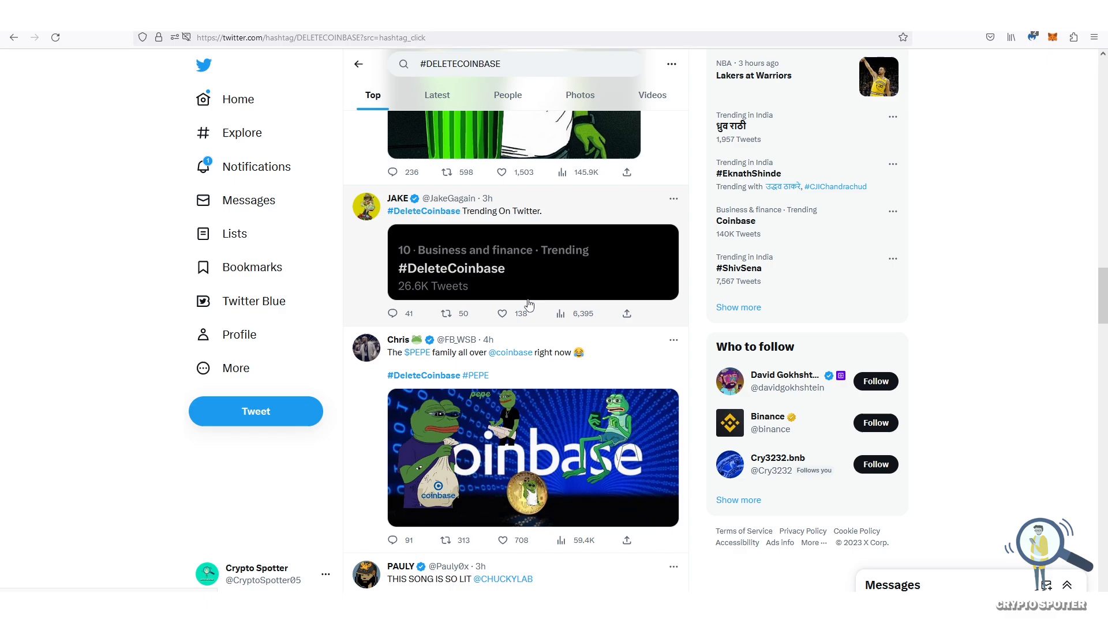
pyautogui.scroll(-3)
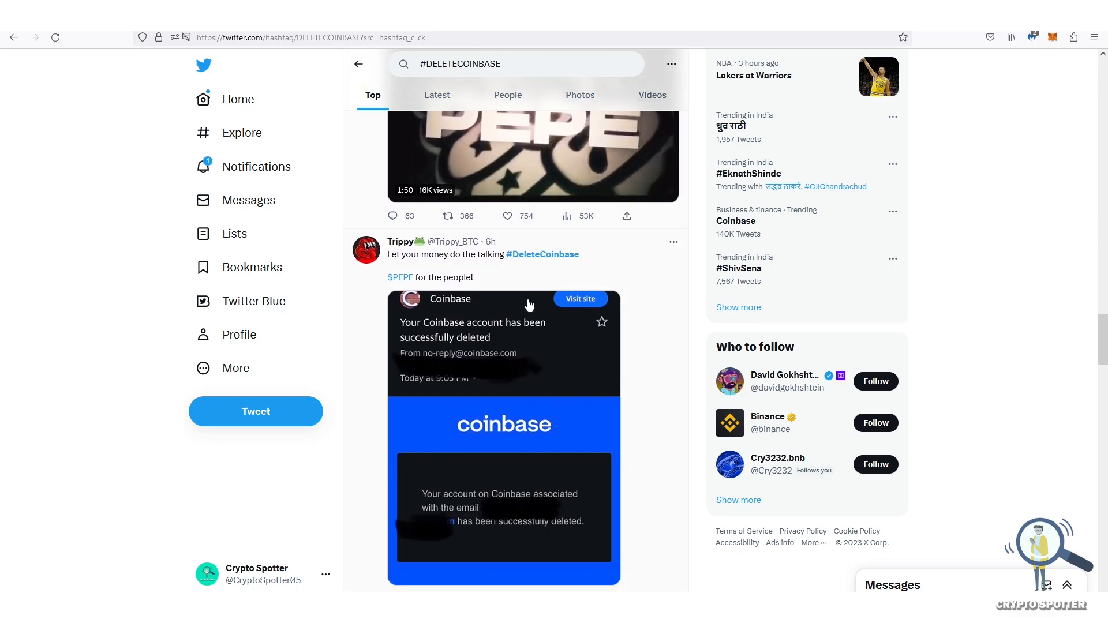
pyautogui.scroll(-3)
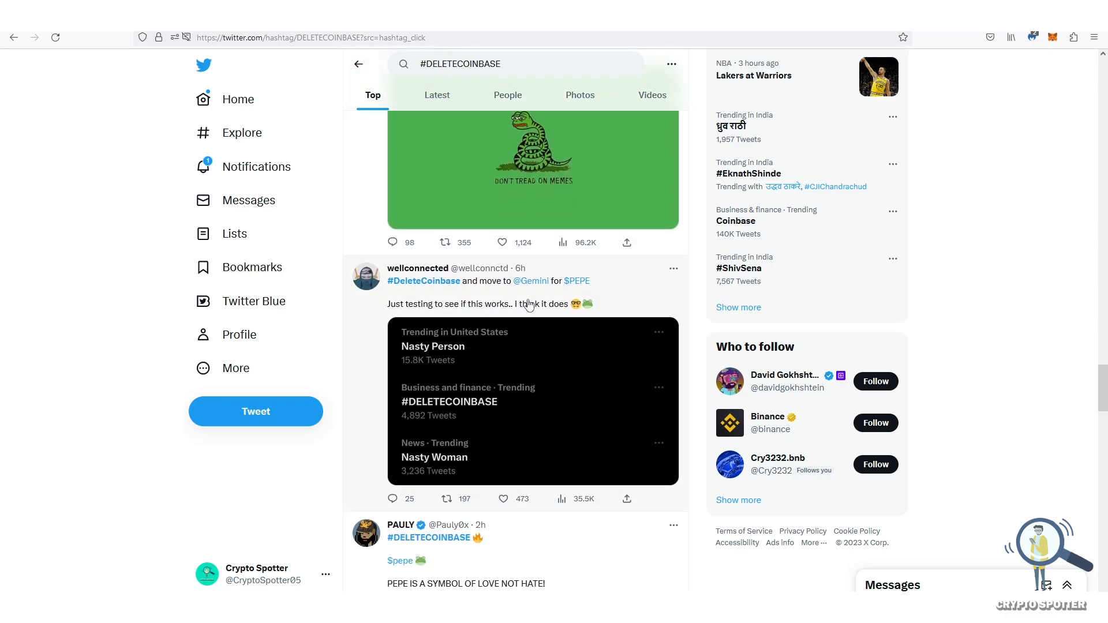
pyautogui.scroll(-3)
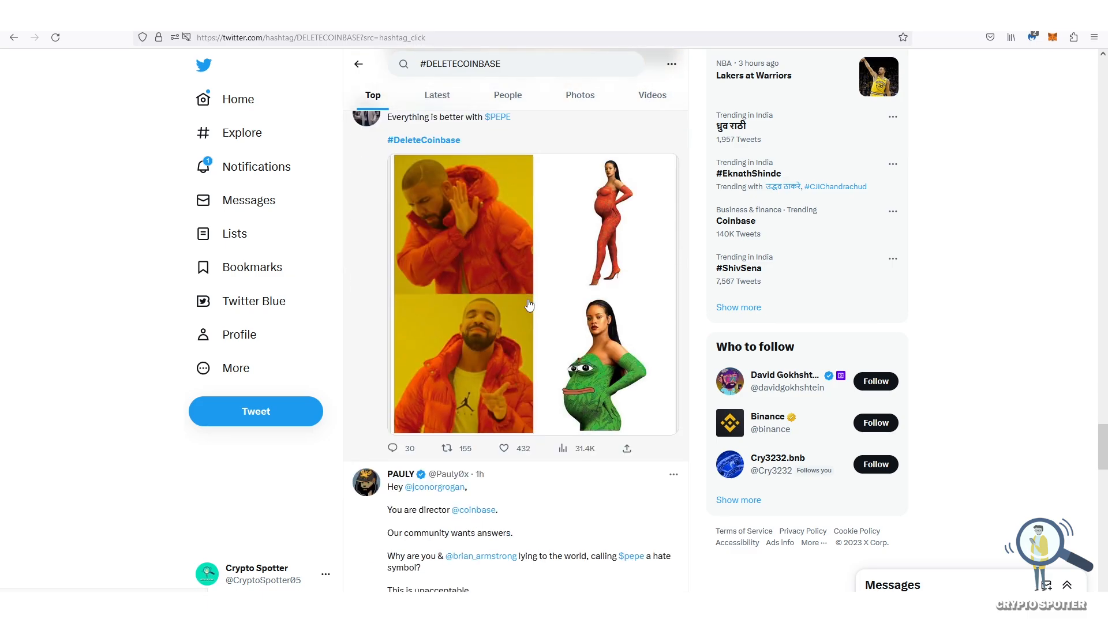
pyautogui.scroll(-3)
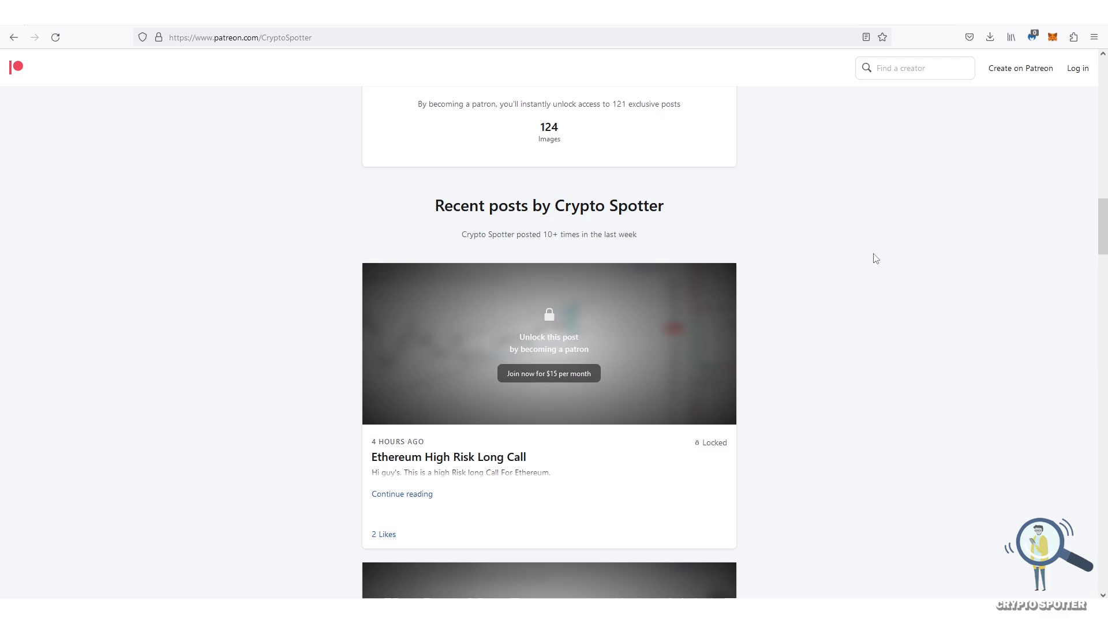
pyautogui.scroll(-3)
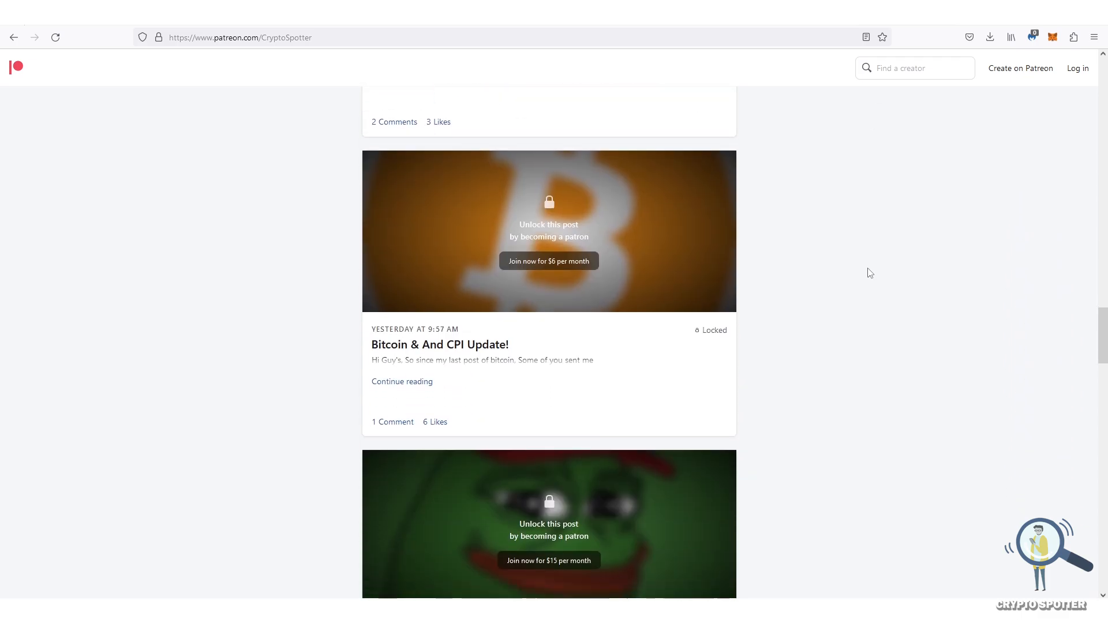
pyautogui.scroll(-3)
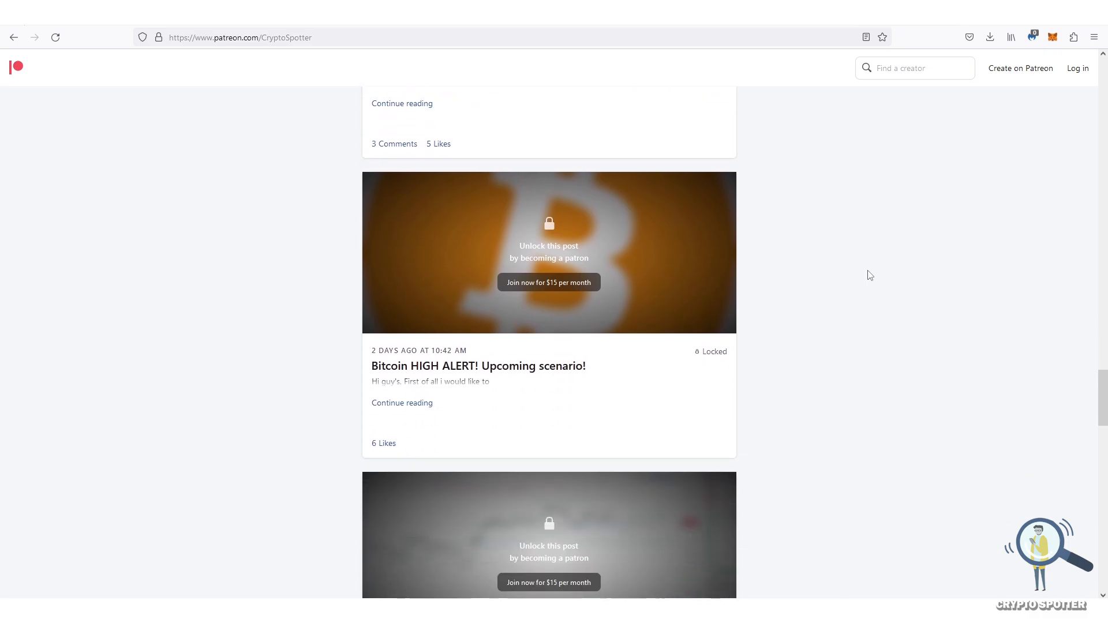
pyautogui.scroll(-3)
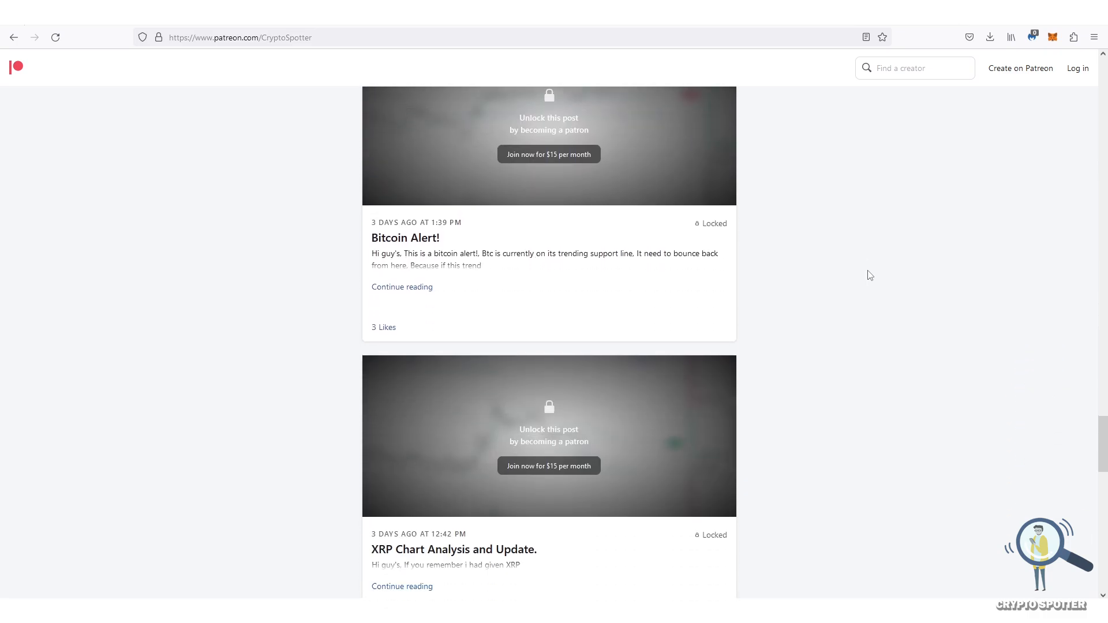
pyautogui.scroll(-3)
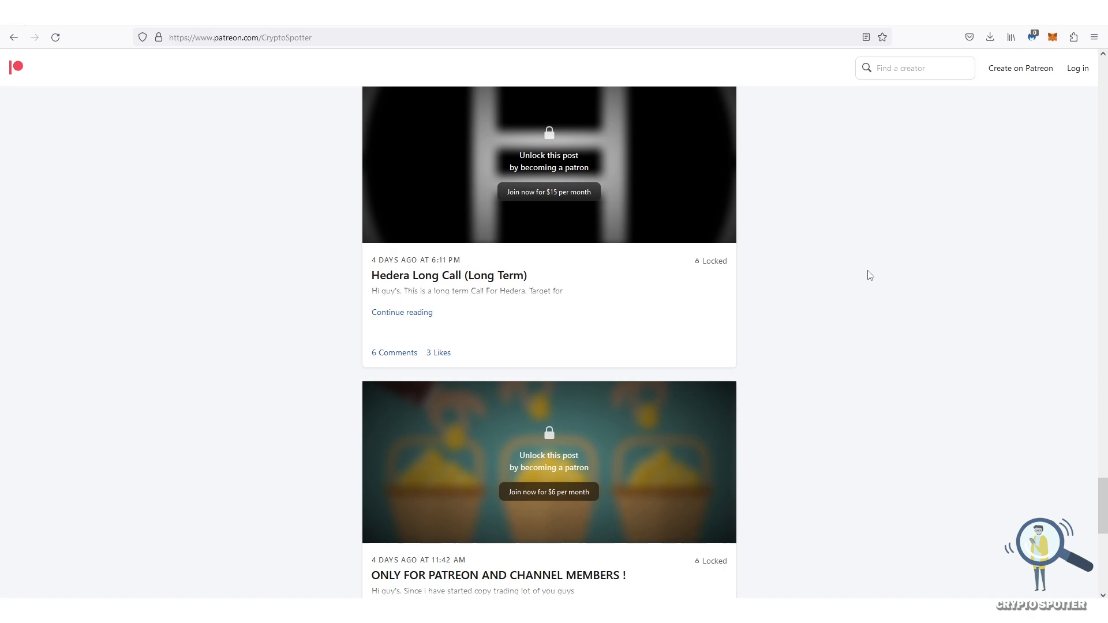
pyautogui.scroll(-3)
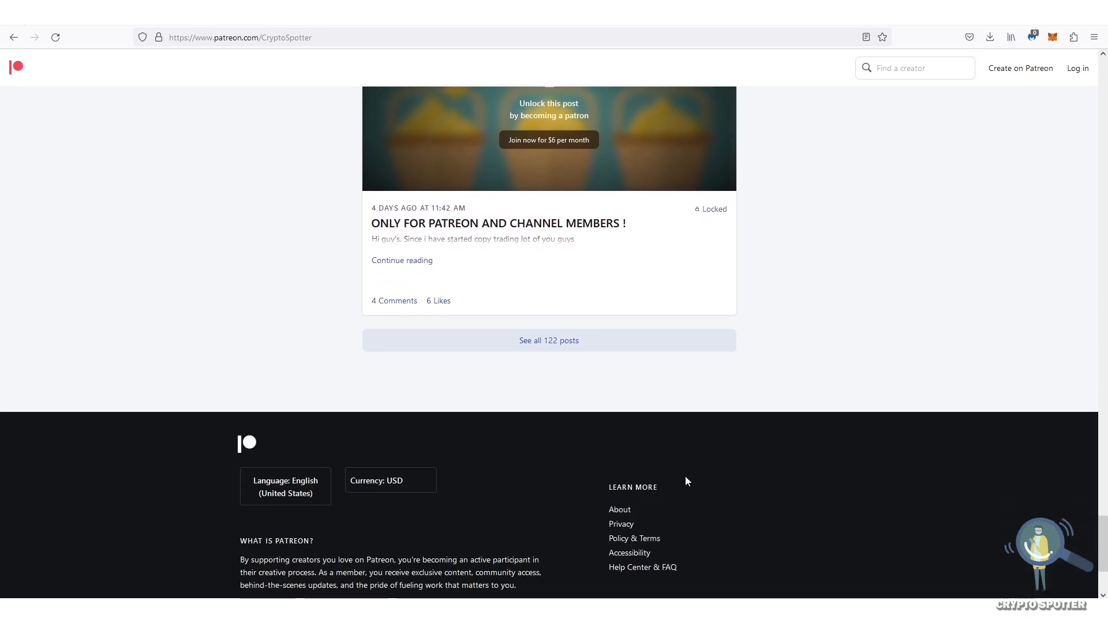